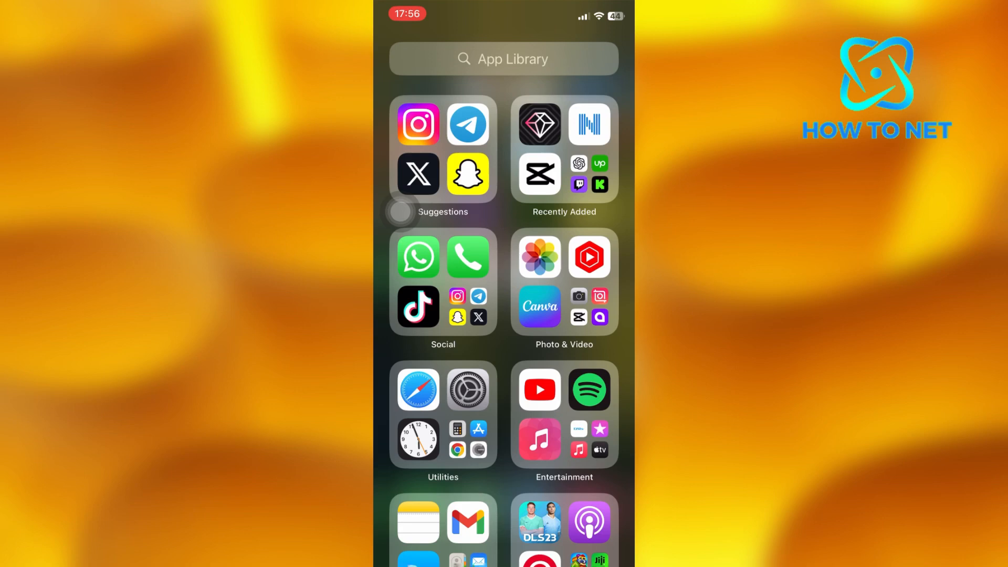
Launch Telegram from the App Library's Suggestions folder
left_click(467, 124)
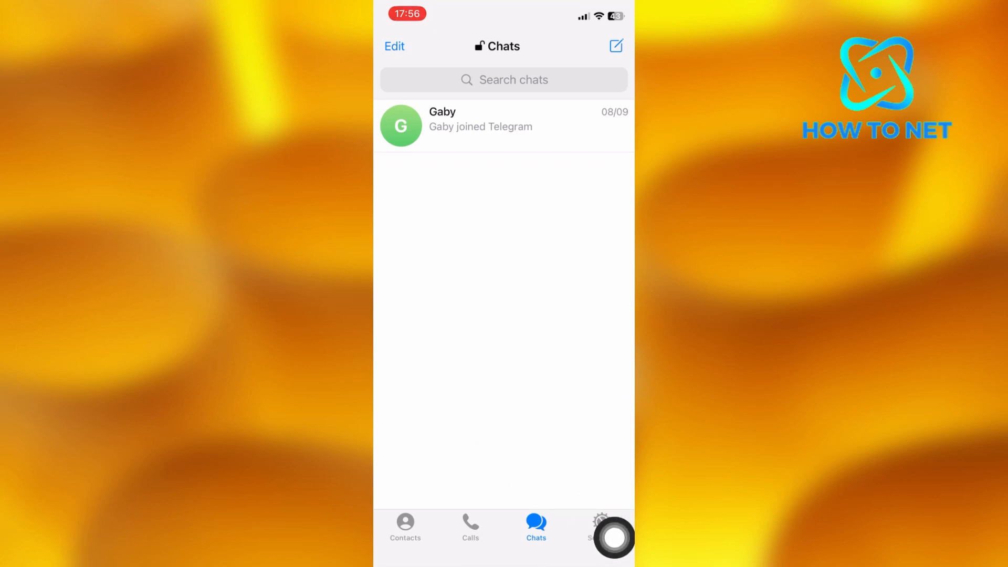
Go to the Settings tab for the account Ivan
left_click(600, 527)
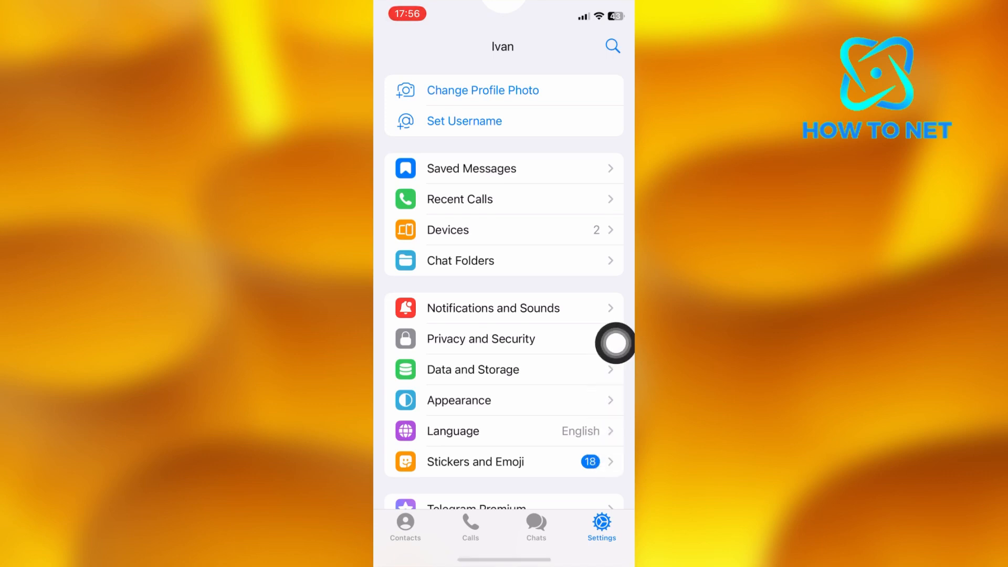
mouse_move(602, 251)
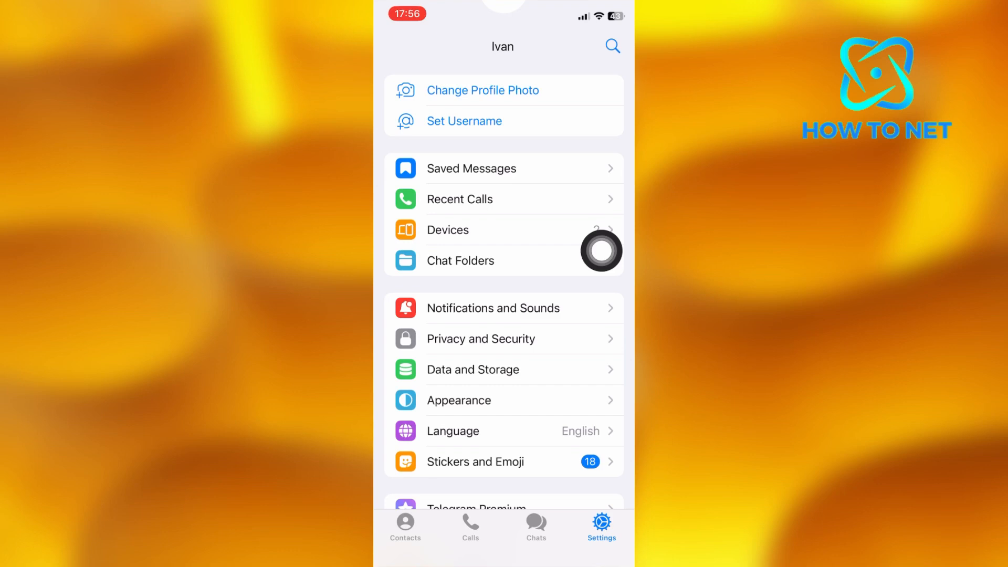
Open Devices in Settings to see this iPhone X and the Aspire ES1-331 session
left_click(447, 229)
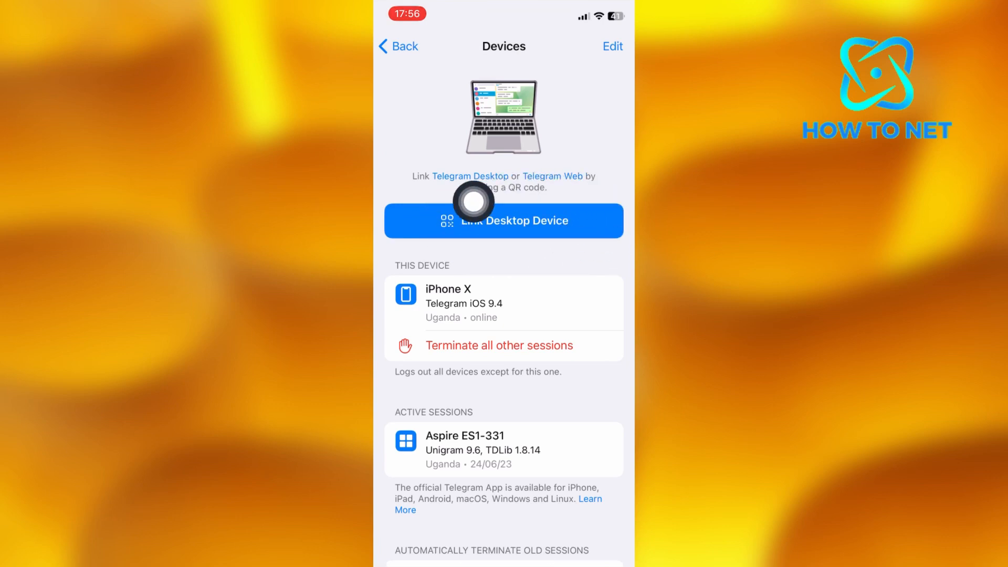
mouse_move(589, 235)
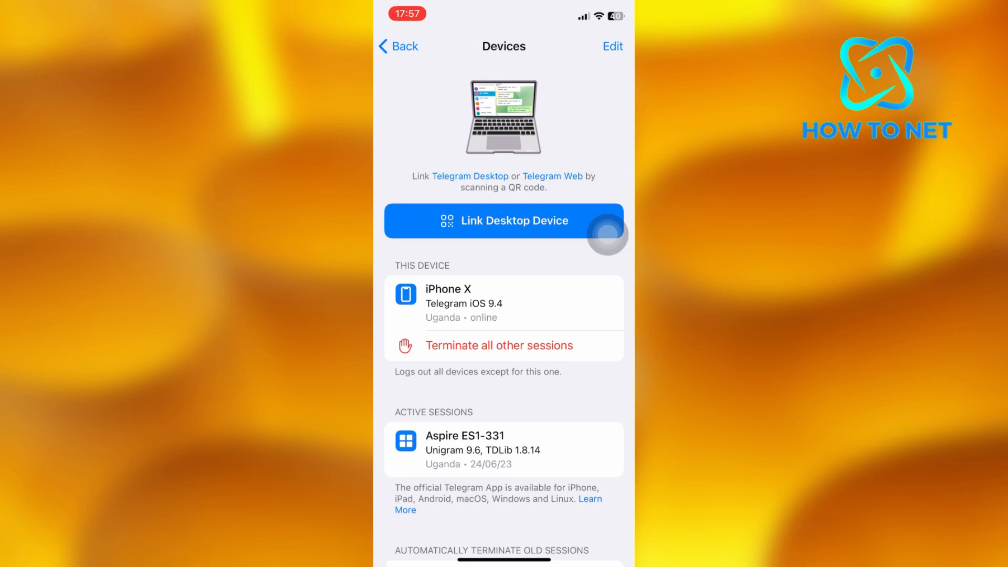
scroll("up", 3)
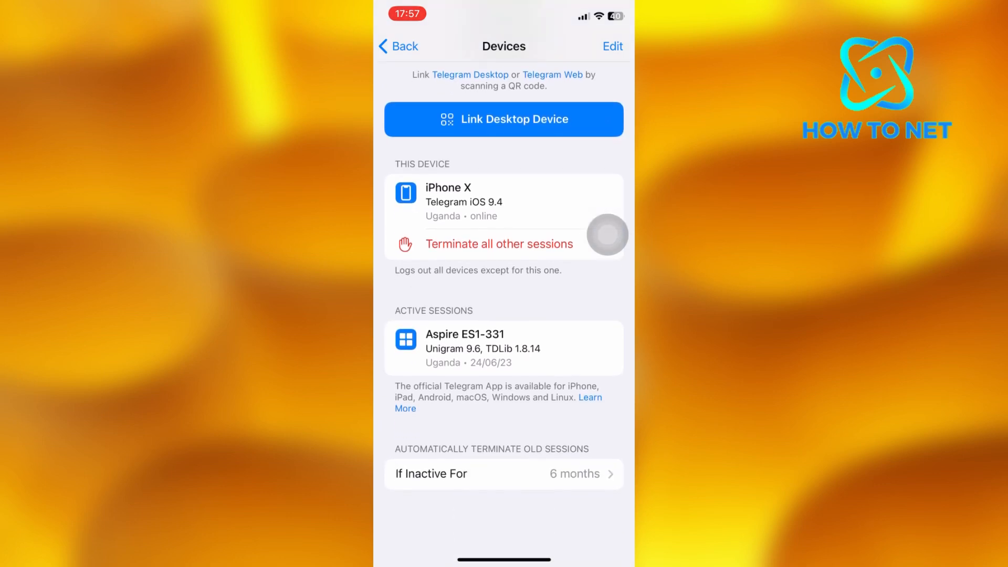
scroll("down", 3)
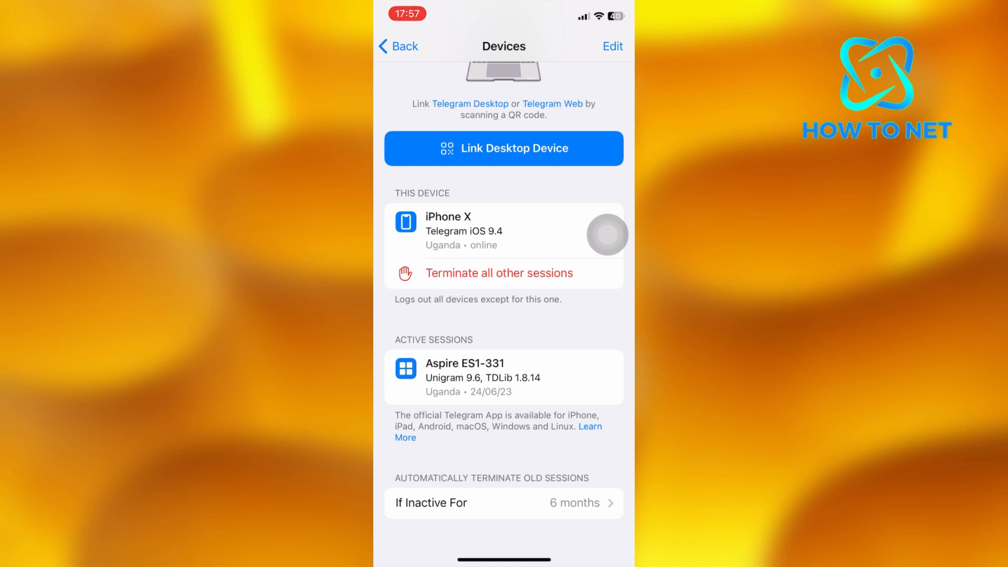